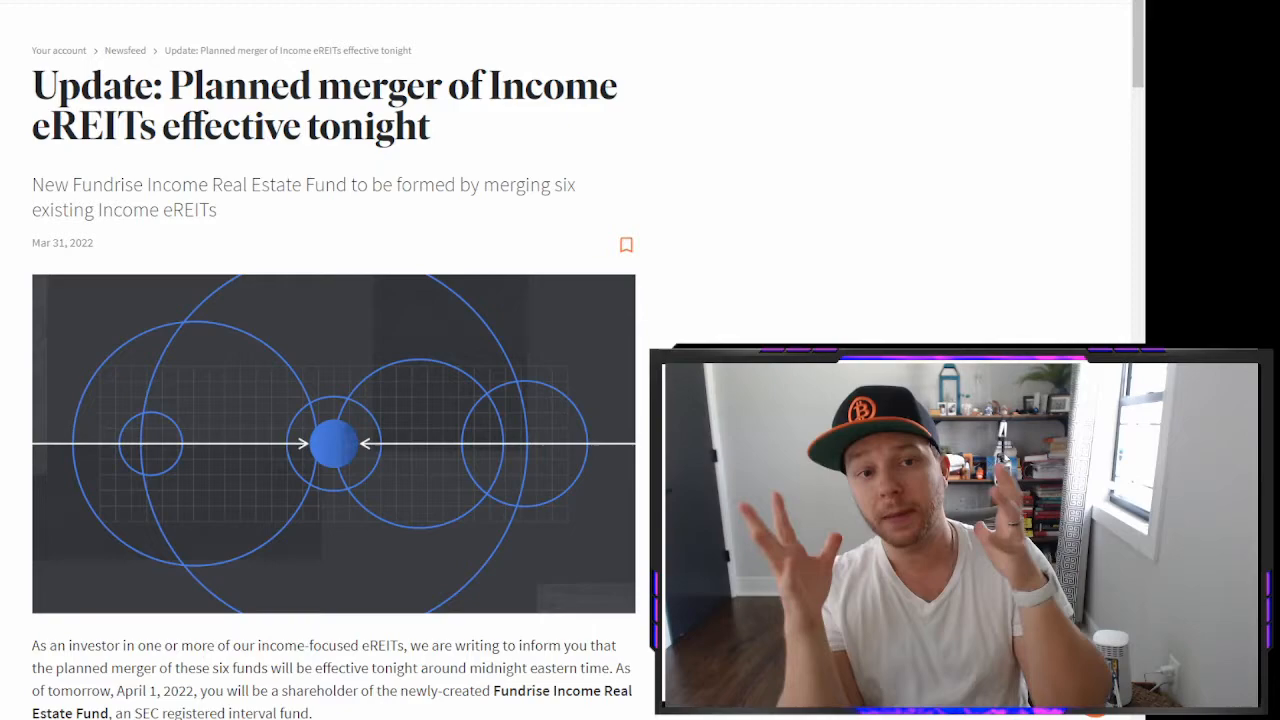
{"action": "scroll", "scroll_direction": "down", "scroll_amount": 3}
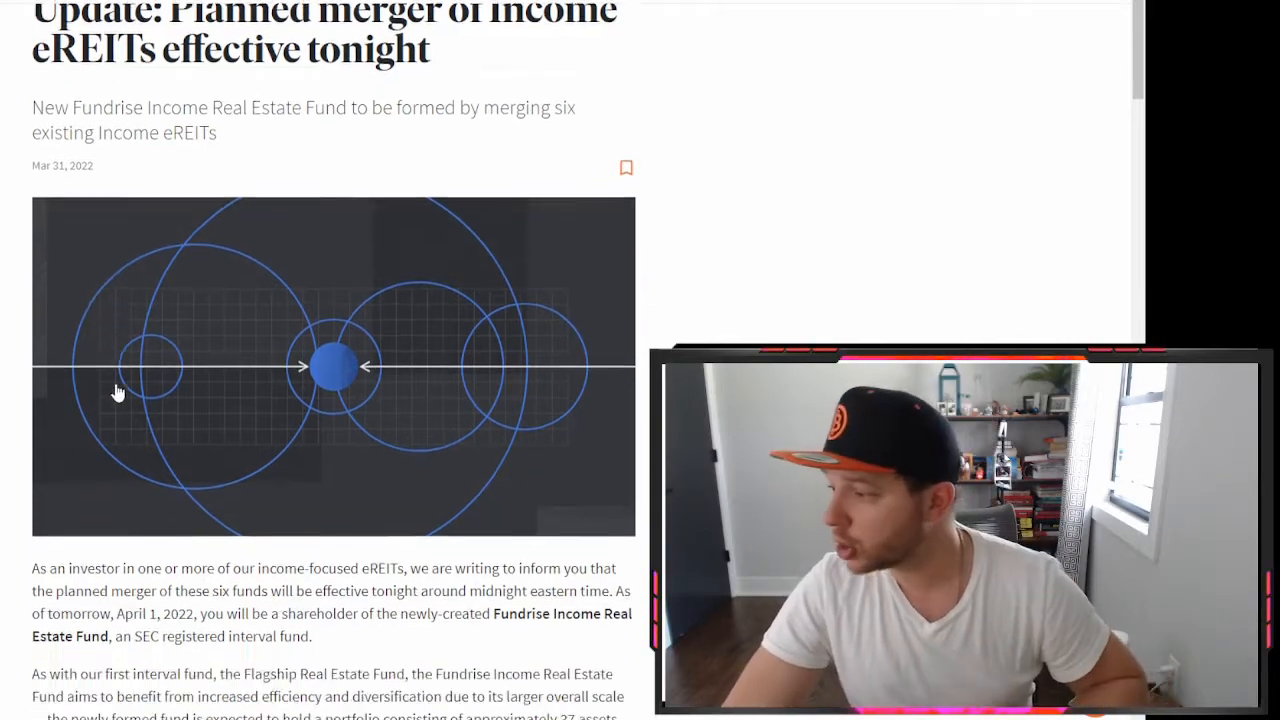
{"action": "scroll", "scroll_direction": "down", "scroll_amount": 3}
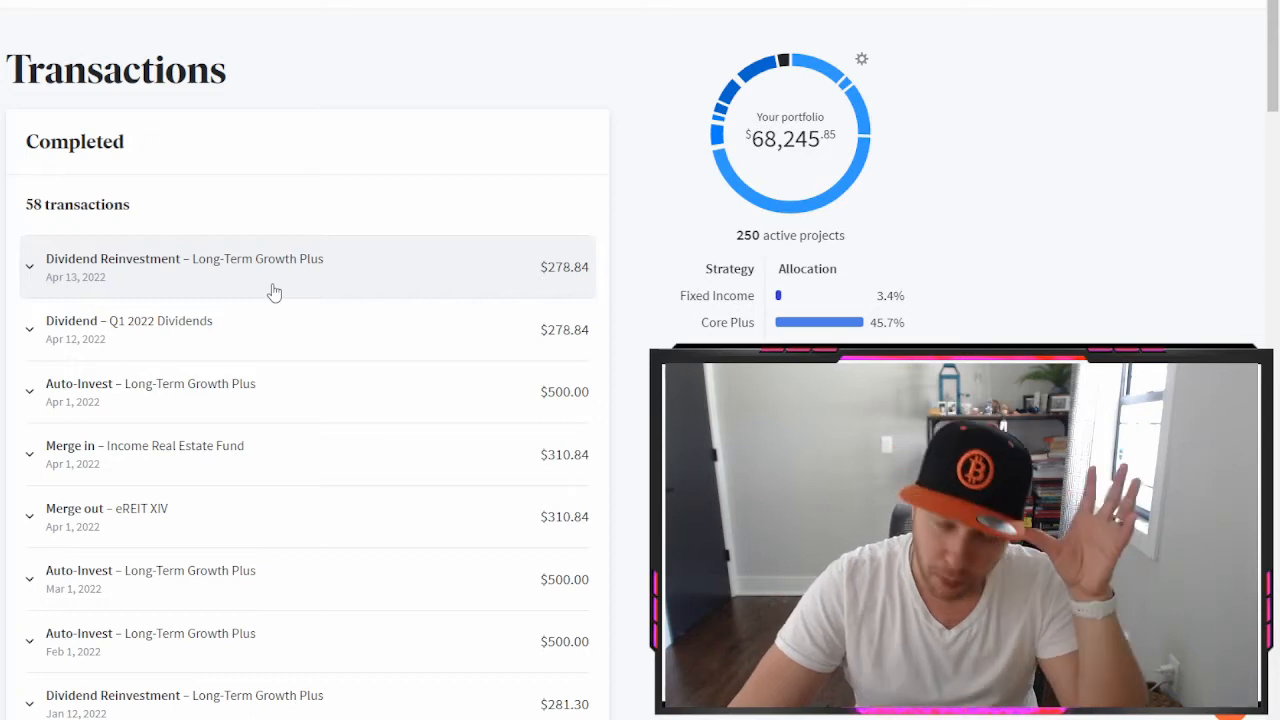
{"action": "mouse_move", "coordinate": [240, 356]}
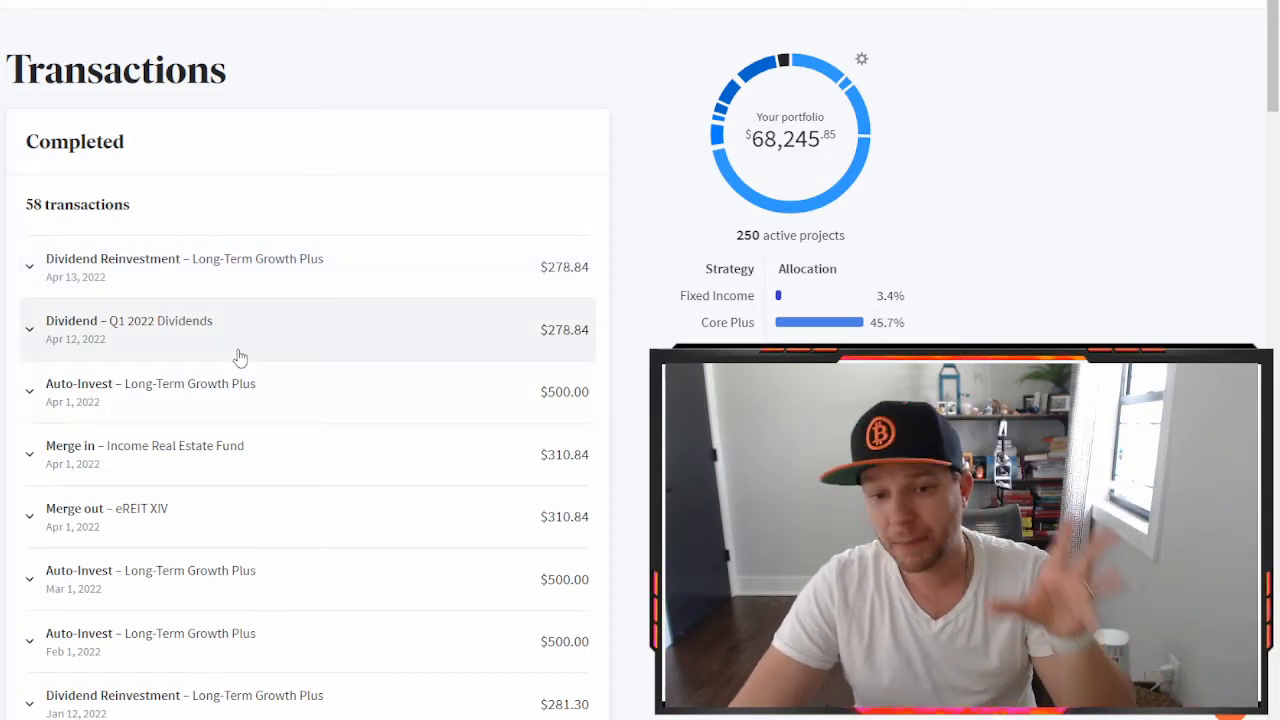
{"action": "scroll", "scroll_direction": "down", "scroll_amount": 3}
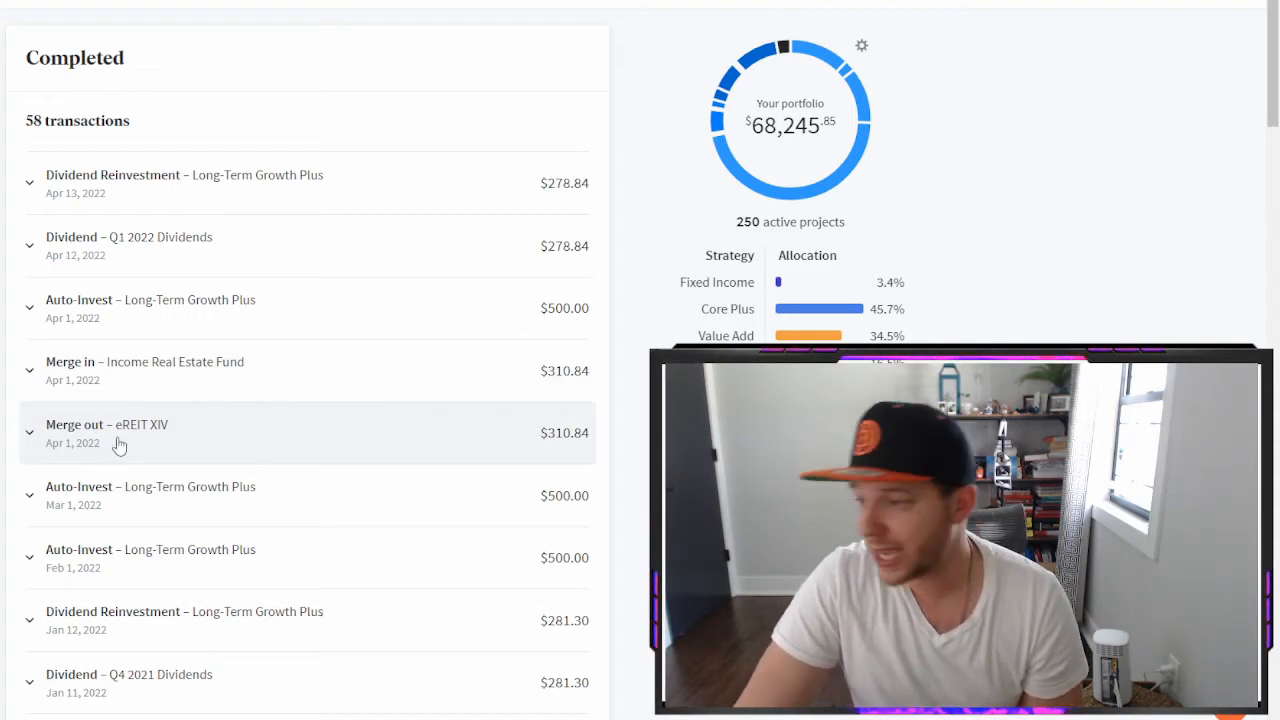
{"action": "mouse_move", "coordinate": [544, 444]}
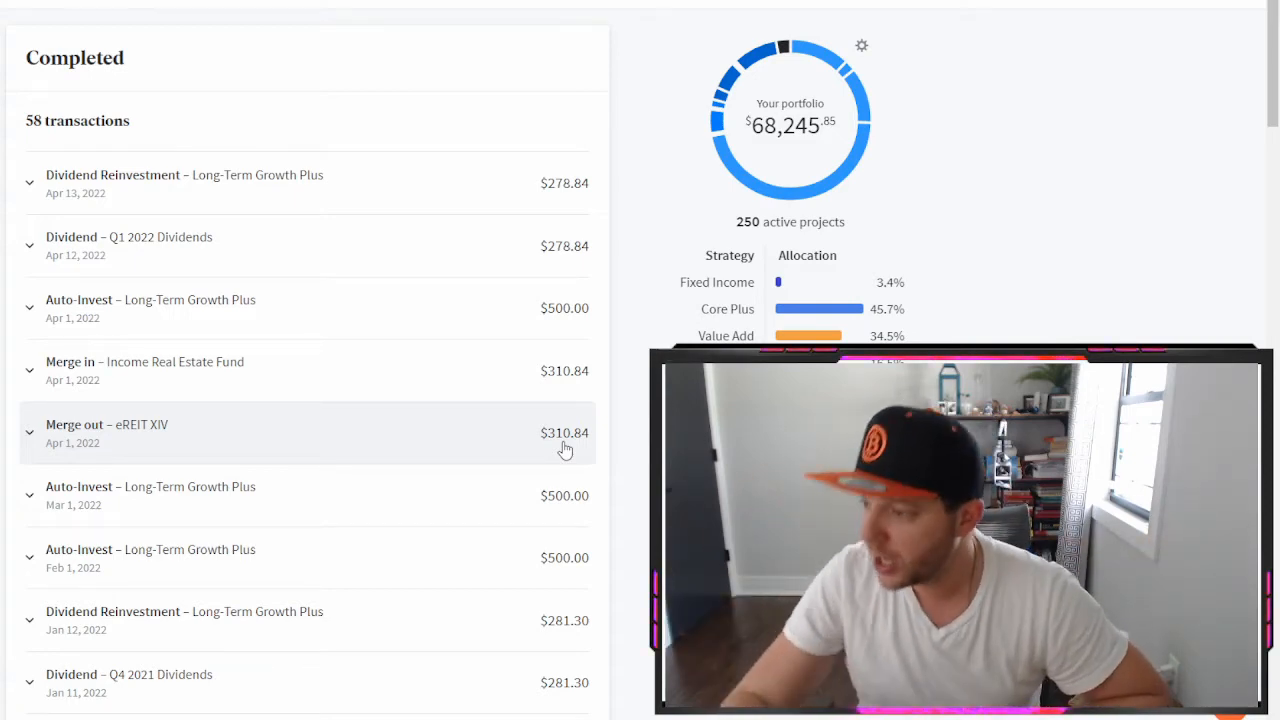
{"action": "mouse_move", "coordinate": [132, 444]}
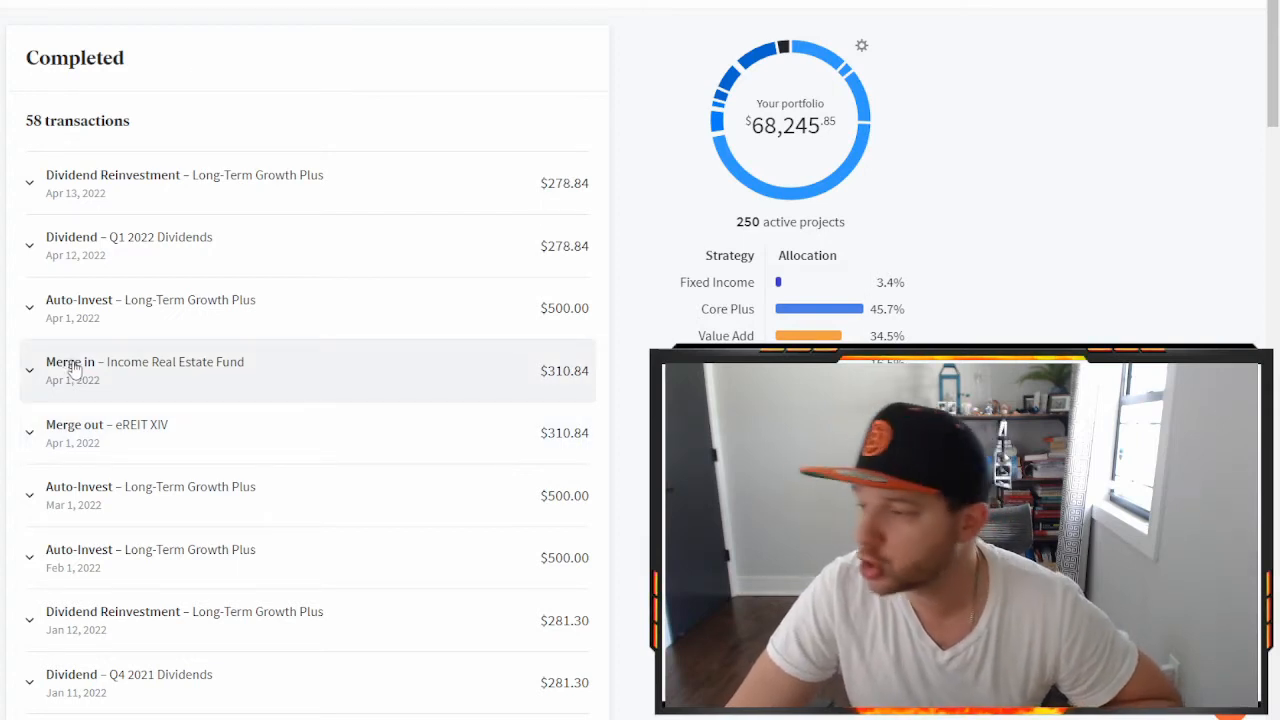
{"action": "mouse_move", "coordinate": [200, 384]}
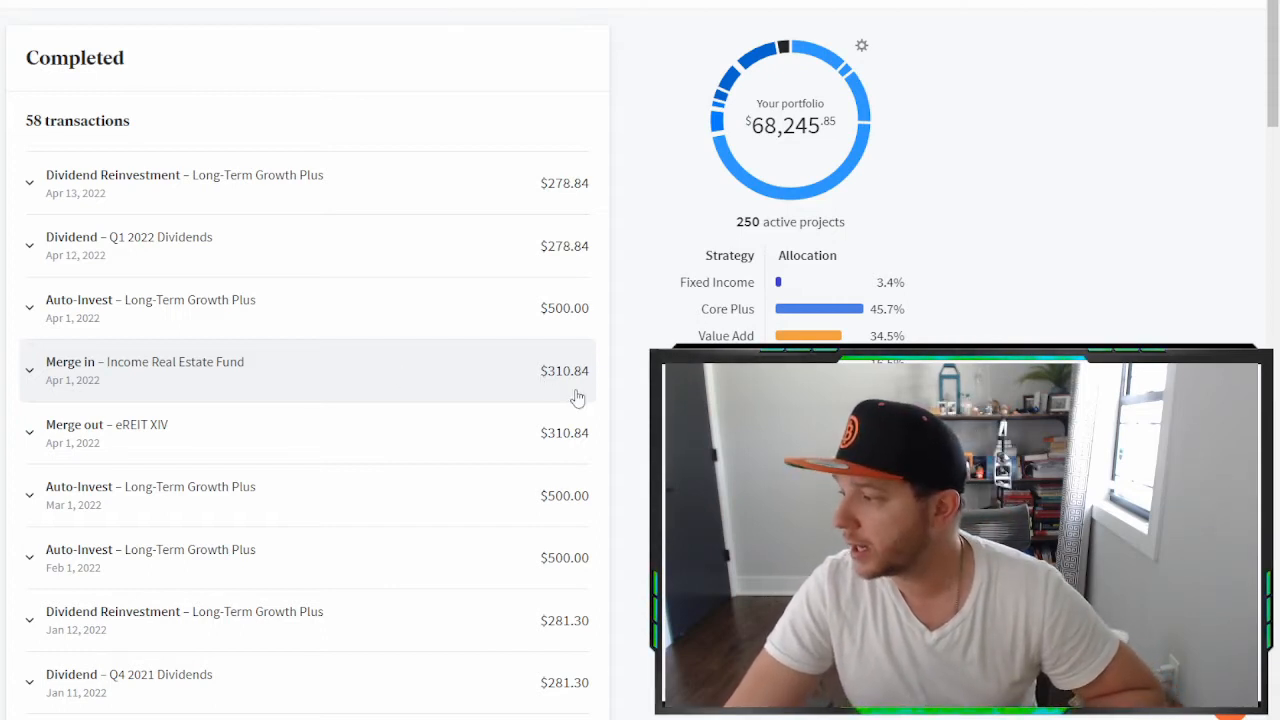
{"action": "mouse_move", "coordinate": [556, 414]}
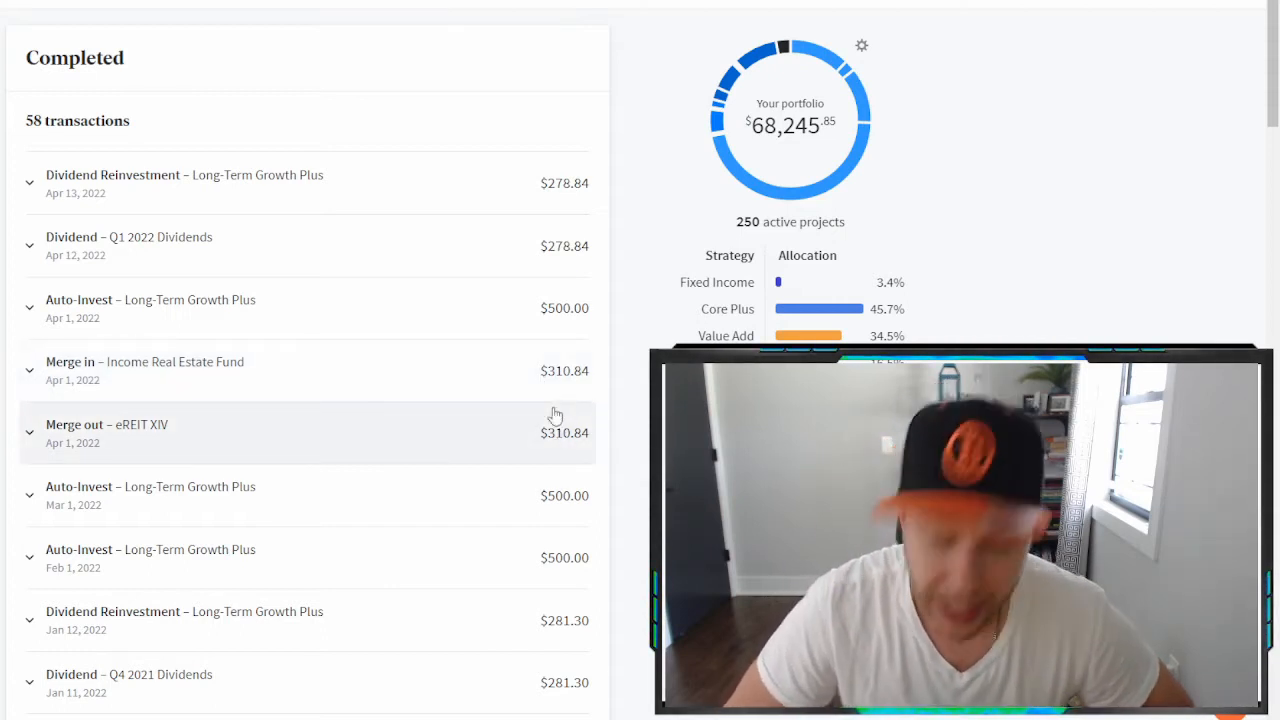
{"action": "mouse_move", "coordinate": [556, 464]}
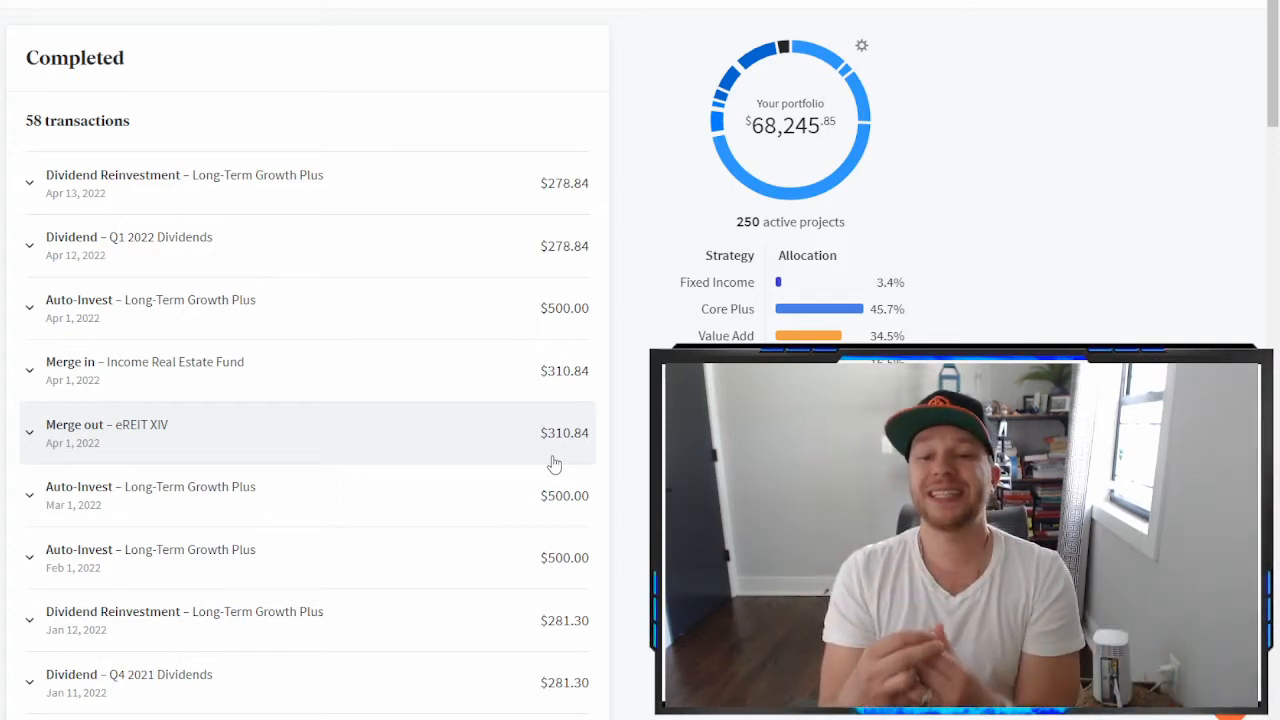